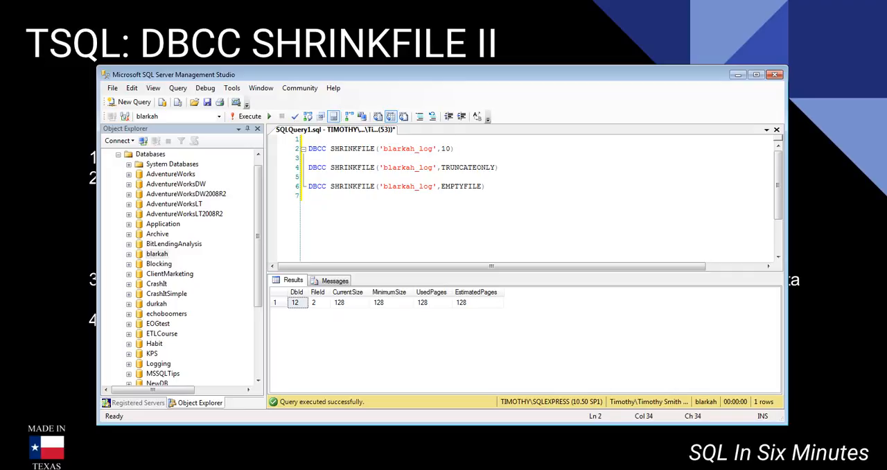
Select the statement DBCC SHRINKFILE('blarkah_log',10) on line 2 of the query editor
triple_click(381, 148)
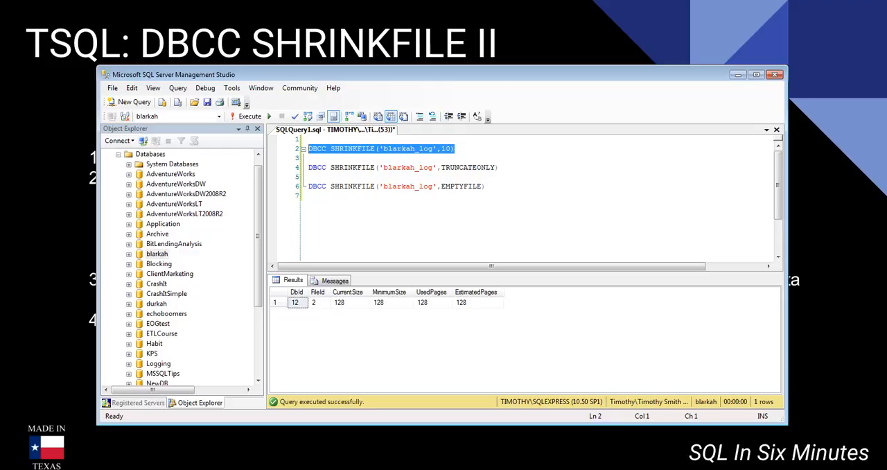